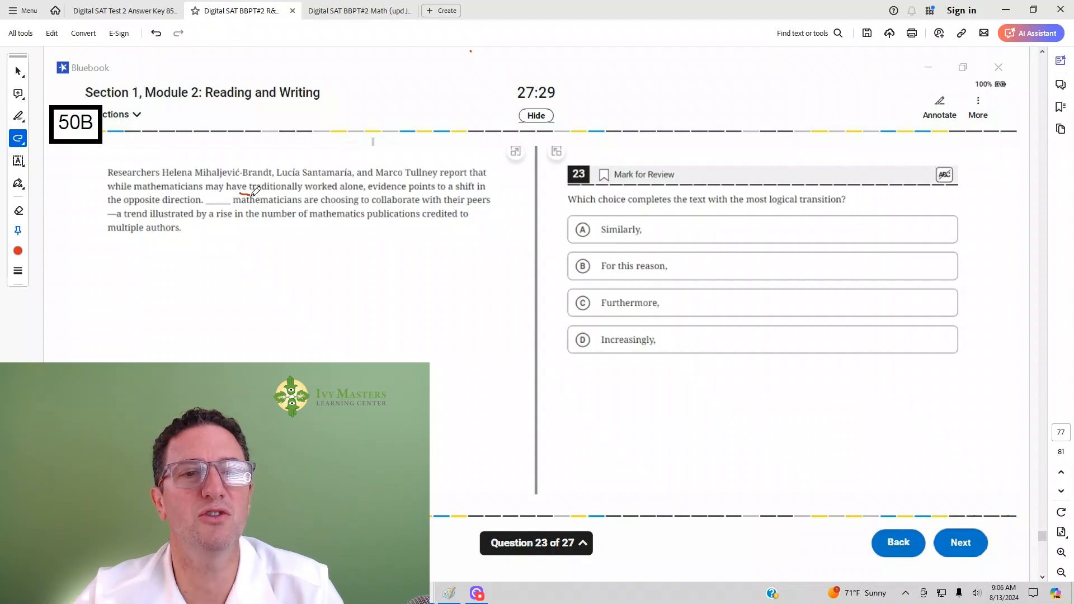
- Underline the phrases about working alone and choosing to collaborate in red
left_click_drag(246, 194, 380, 195)
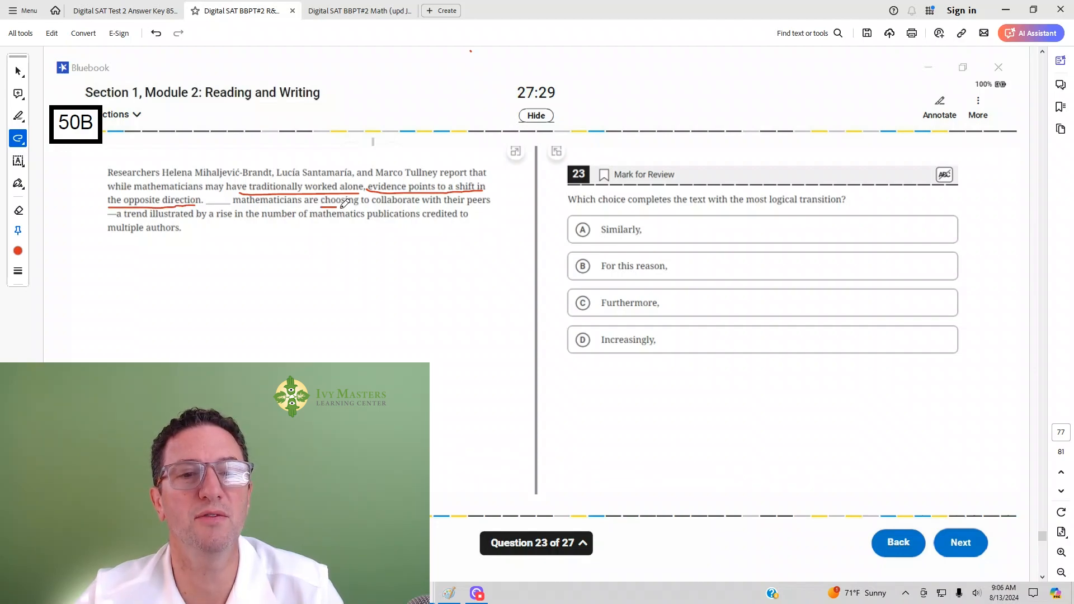
left_click_drag(318, 202, 414, 204)
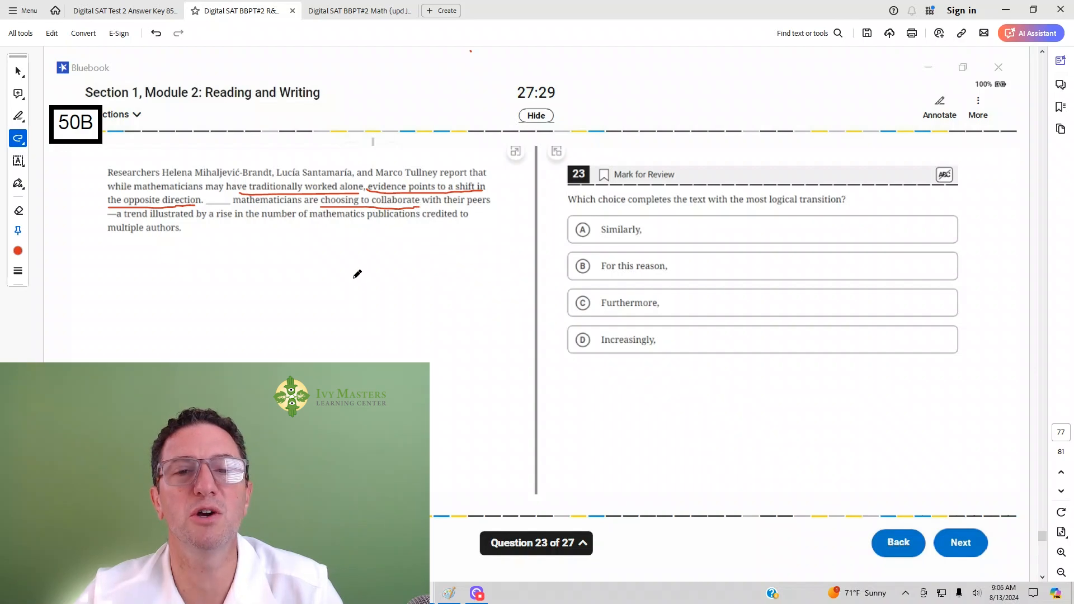
mouse_move(343, 266)
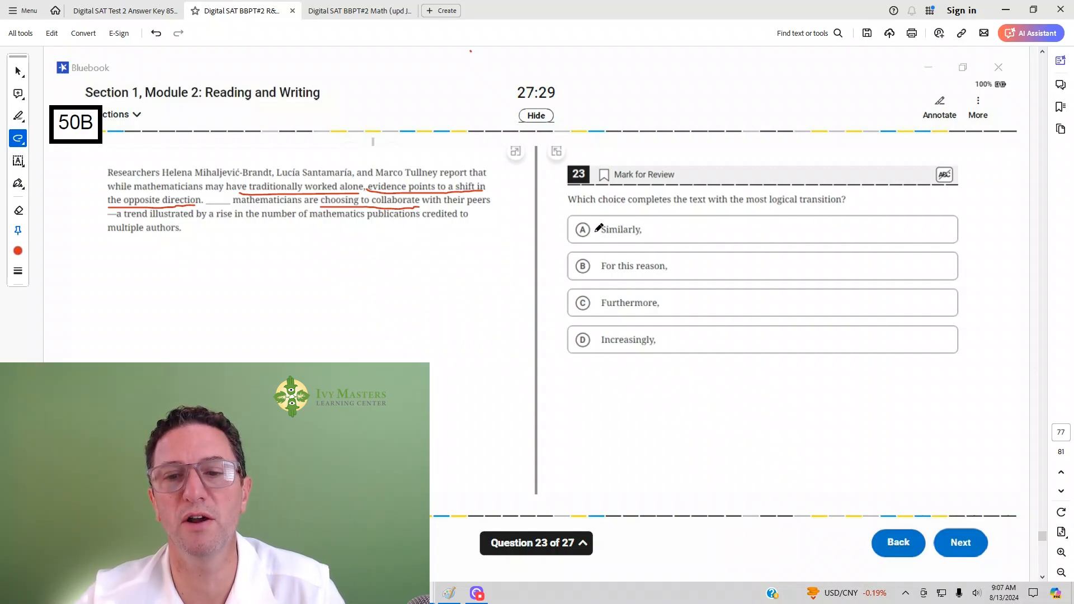
mouse_move(610, 312)
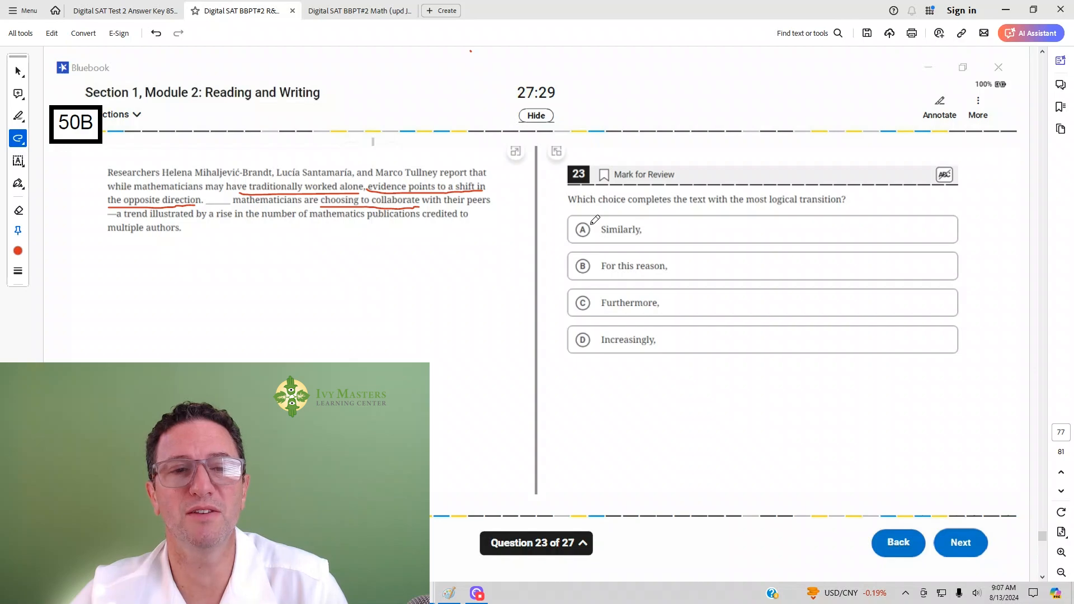
- Cross out answer choices A and B in red and circle choice D
left_click(581, 229)
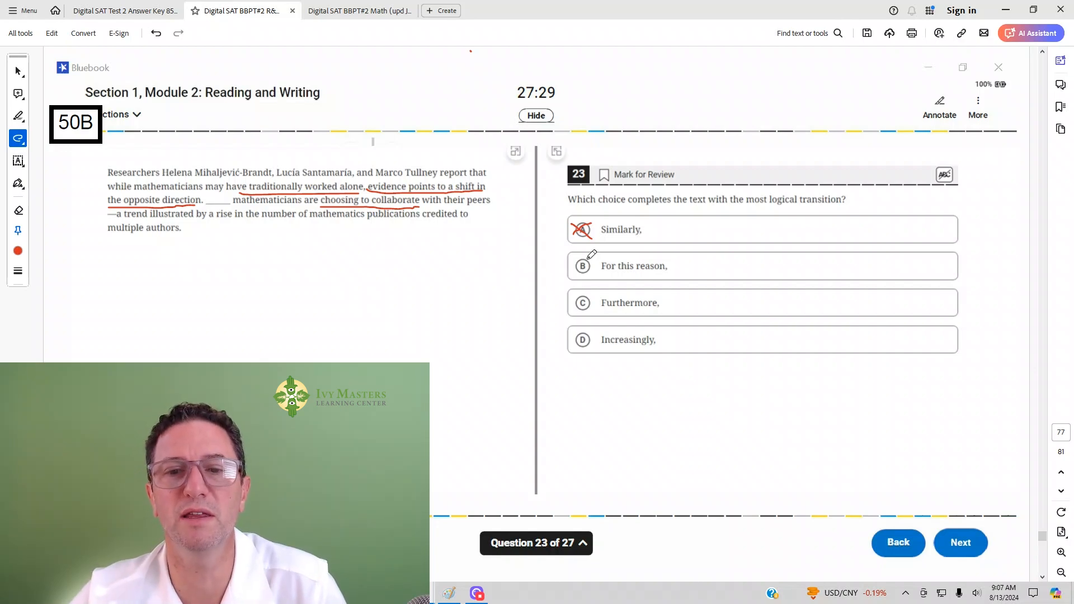
left_click(582, 265)
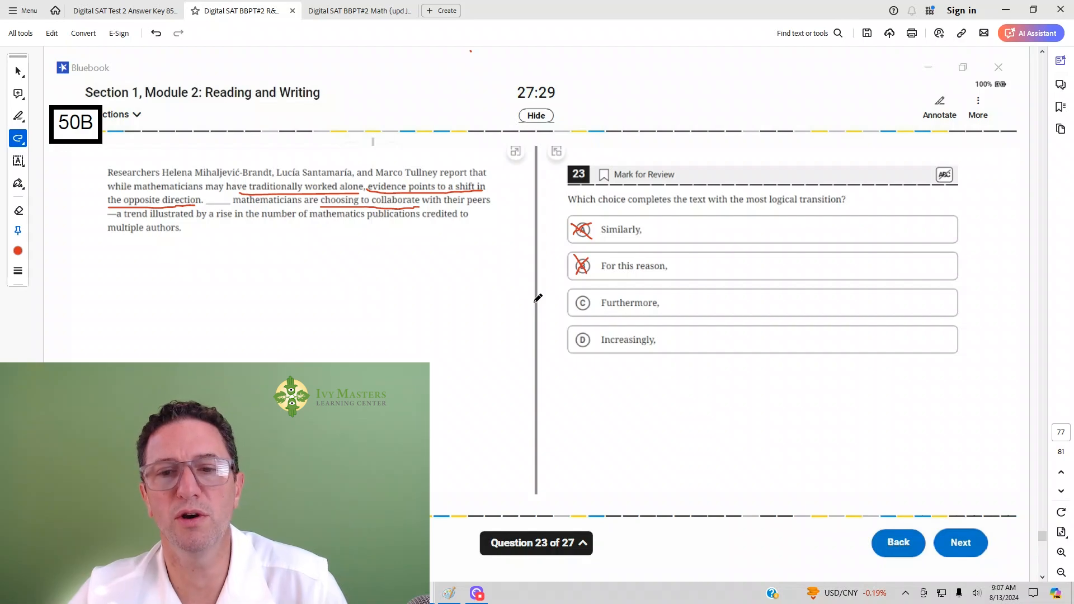
mouse_move(558, 294)
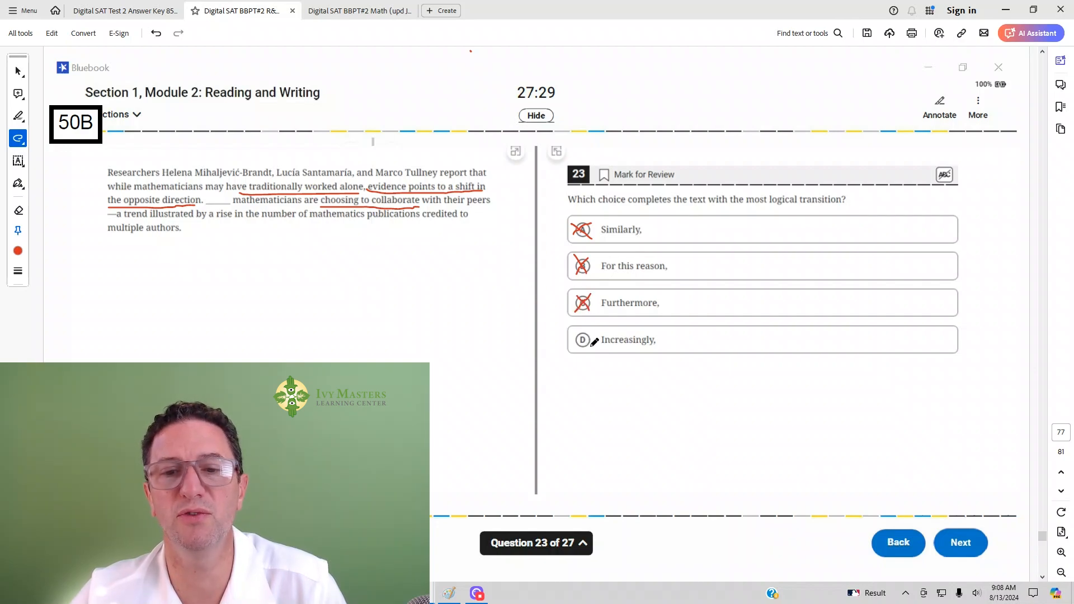
left_click(582, 340)
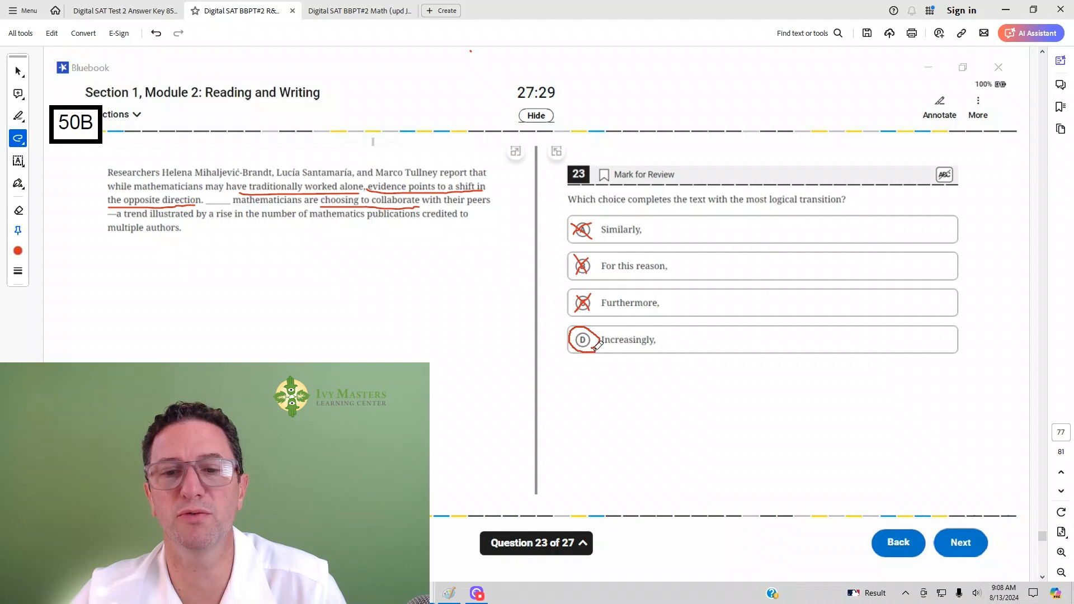